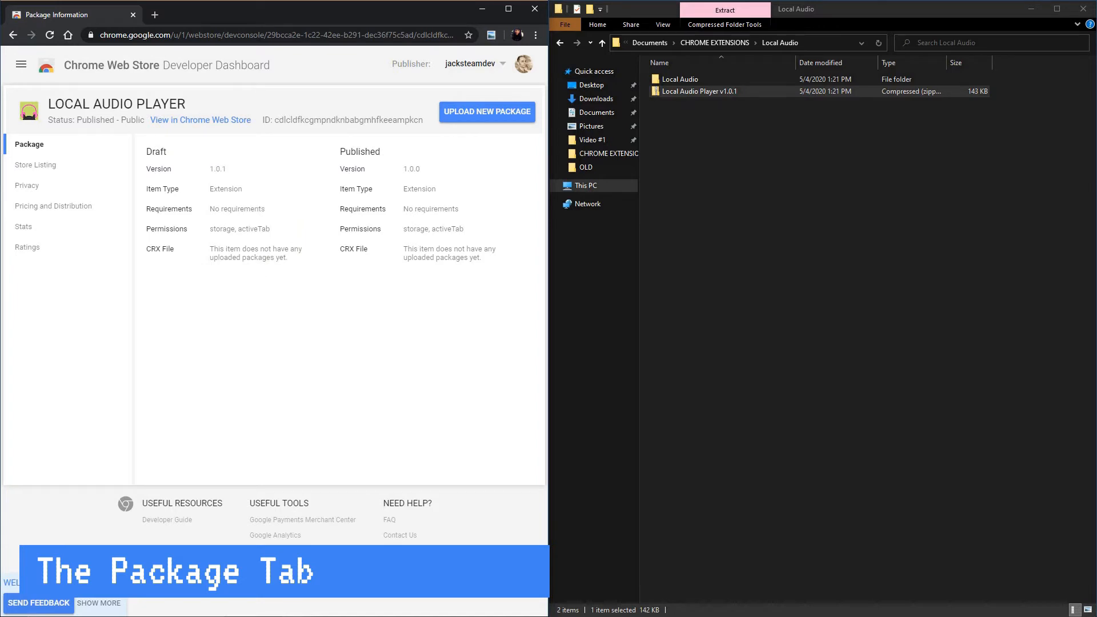
# - Leave the dashboard for the Chrome Web Store extensions home page
pyautogui.click(35, 165)
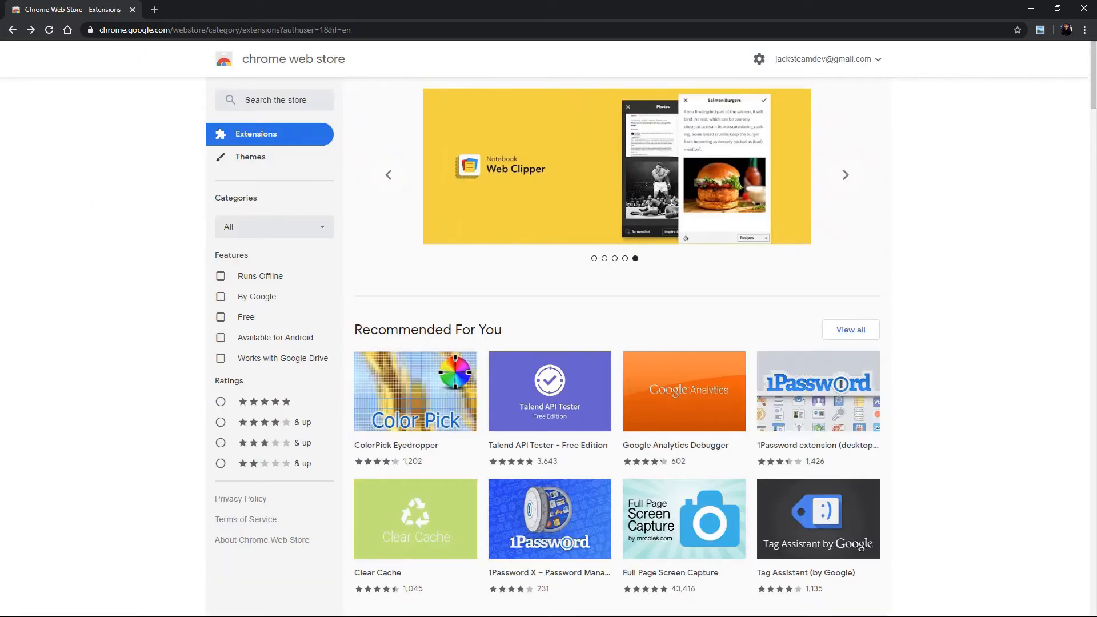
# - Scroll down to the Staying at Home collection and Editor's Picks (Custom Cursor, Google Translate, Honey)
pyautogui.scroll(-3)
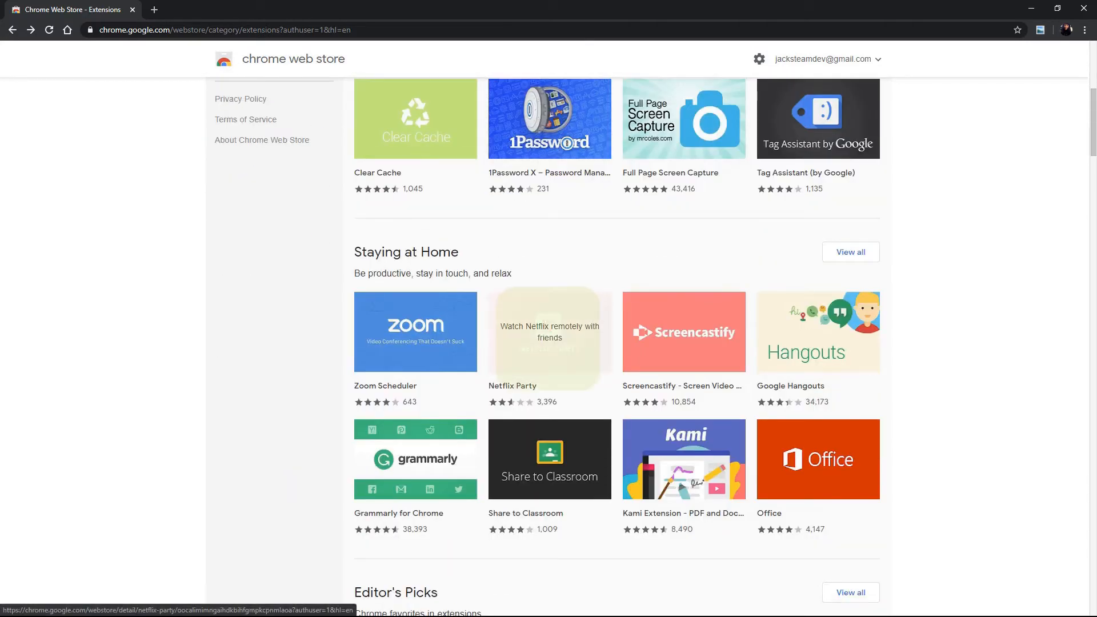
pyautogui.scroll(-3)
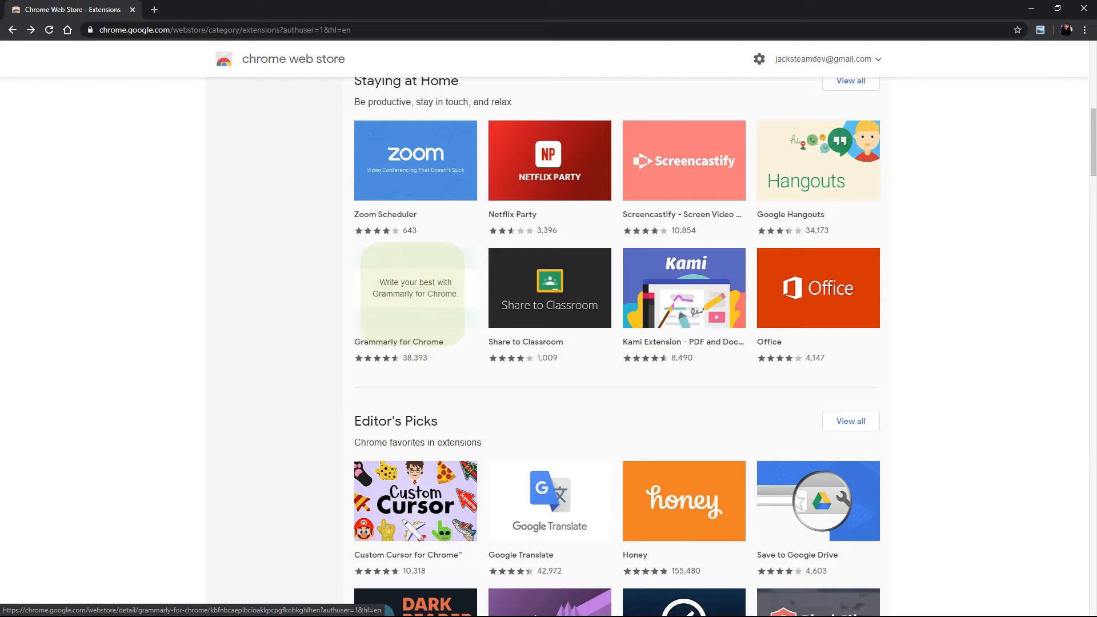
pyautogui.click(413, 294)
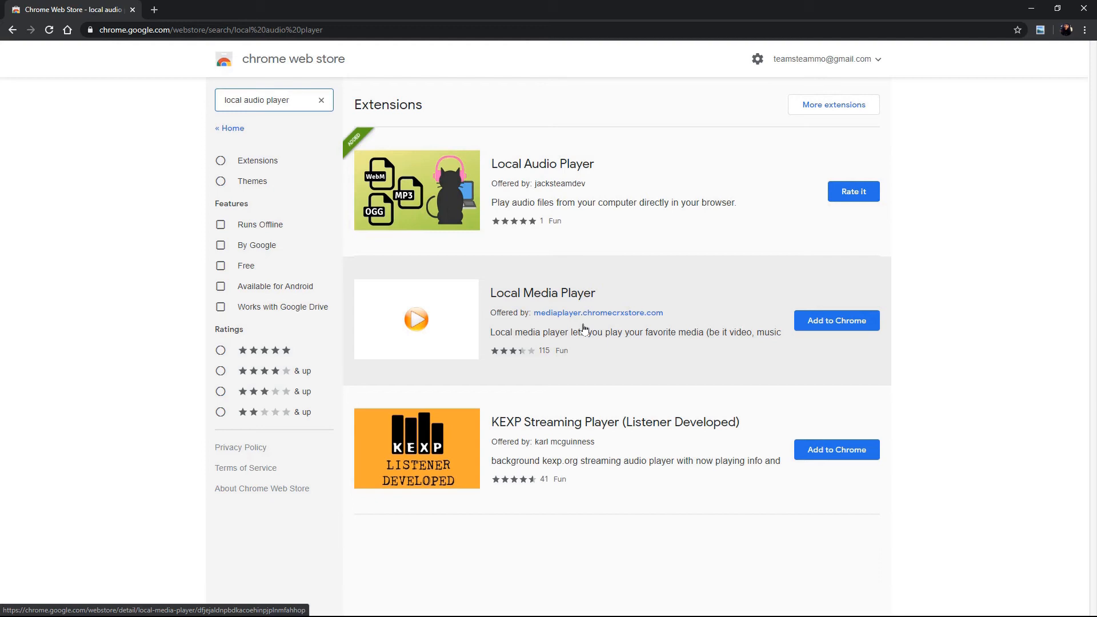
# - Switch to the tab showing the Explain and Send Screenshots support forum
pyautogui.click(482, 9)
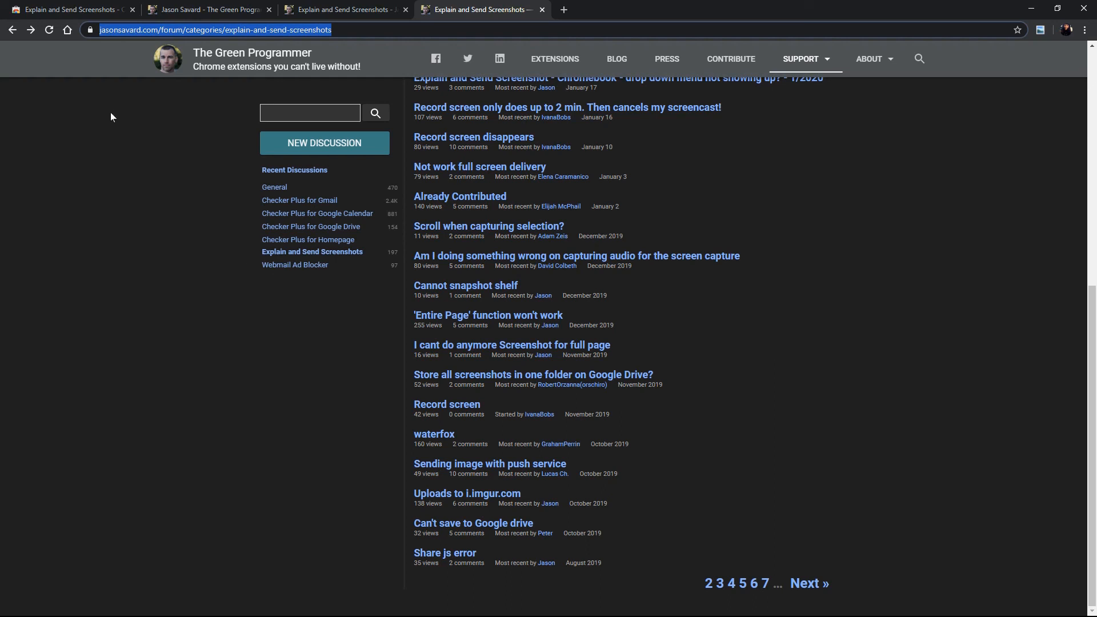